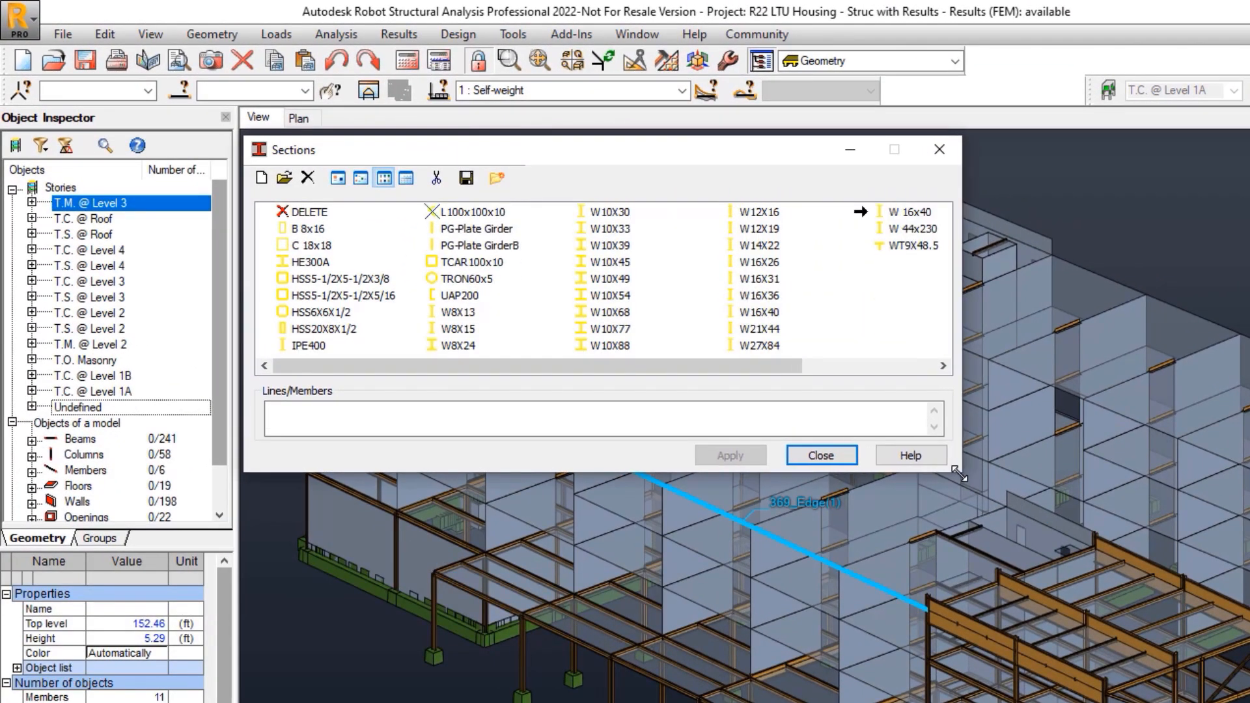
# Step: Resize the Sections dialog so member 211's properties can sit beside the list
pyautogui.moveTo(961, 475); pyautogui.dragTo(921, 658)
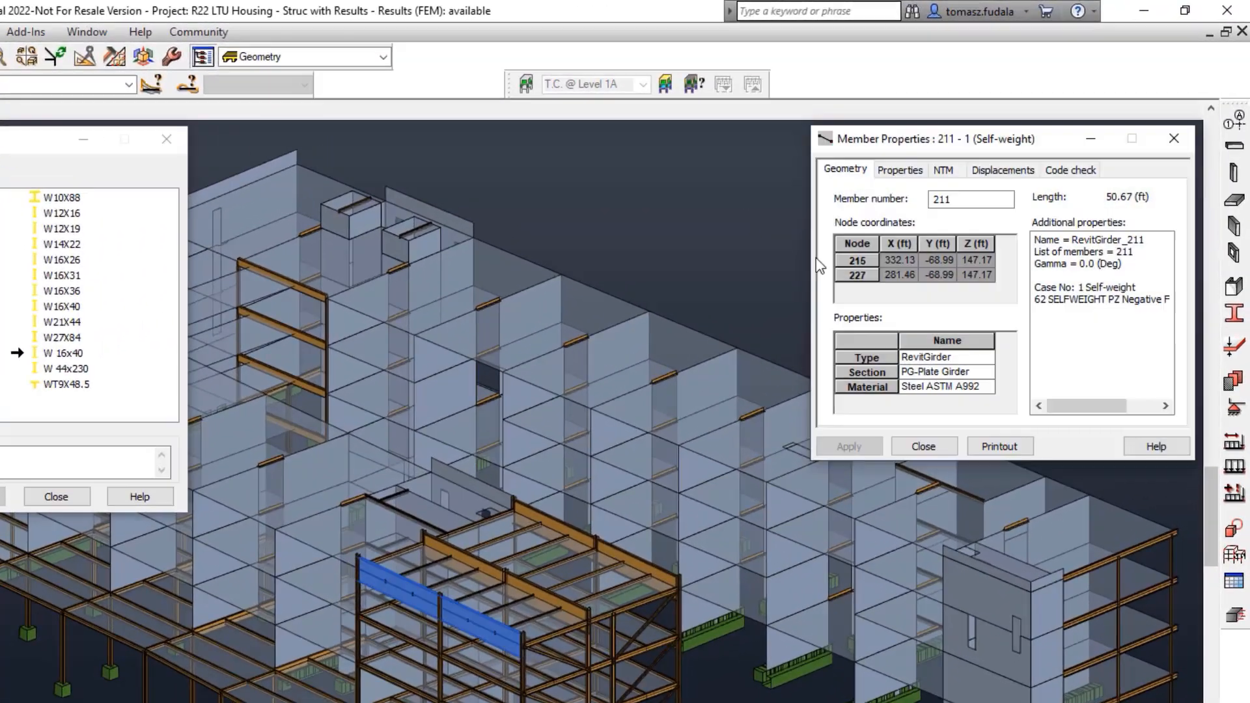
# Step: Browse the section list offered for member 211 in its properties
pyautogui.click(983, 375)
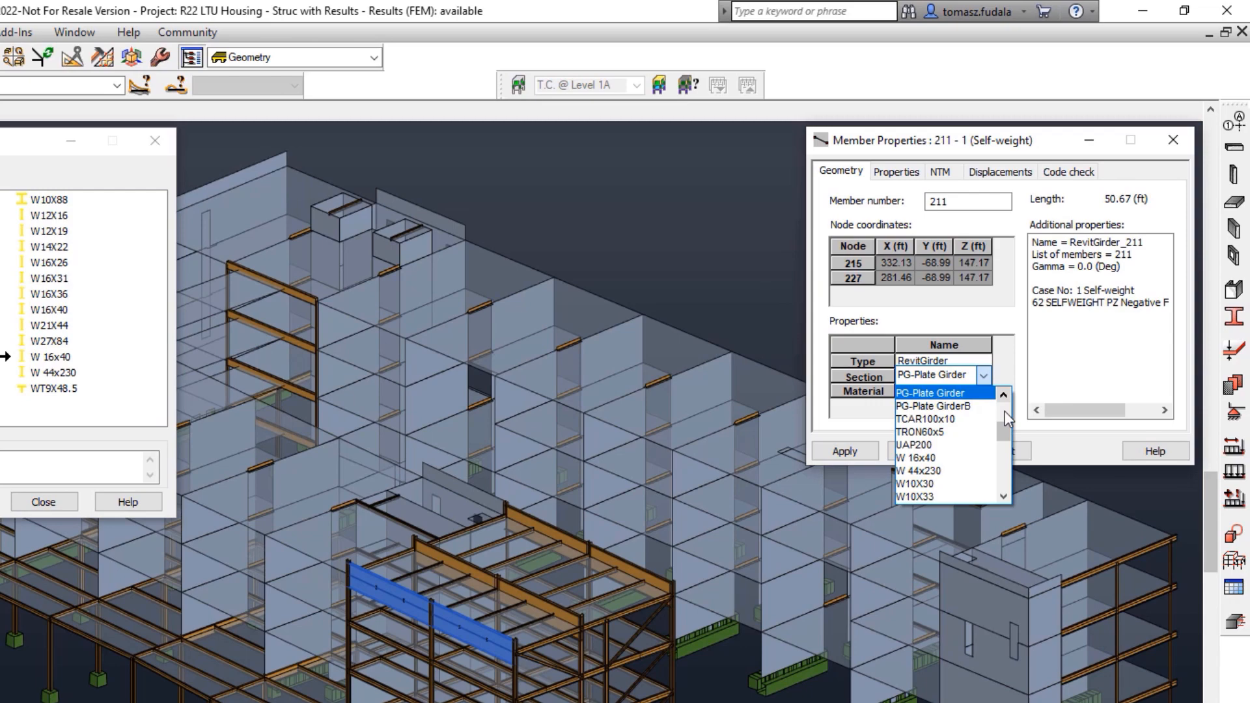
pyautogui.scroll(-3)
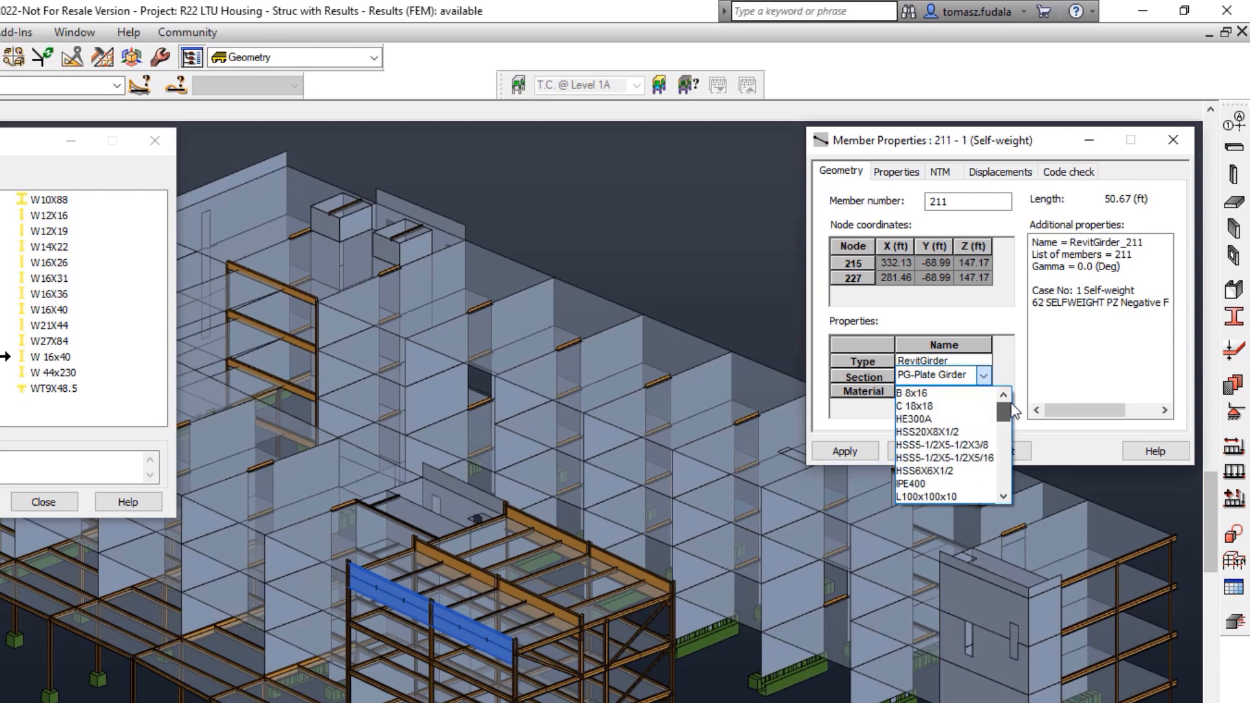
pyautogui.scroll(-3)
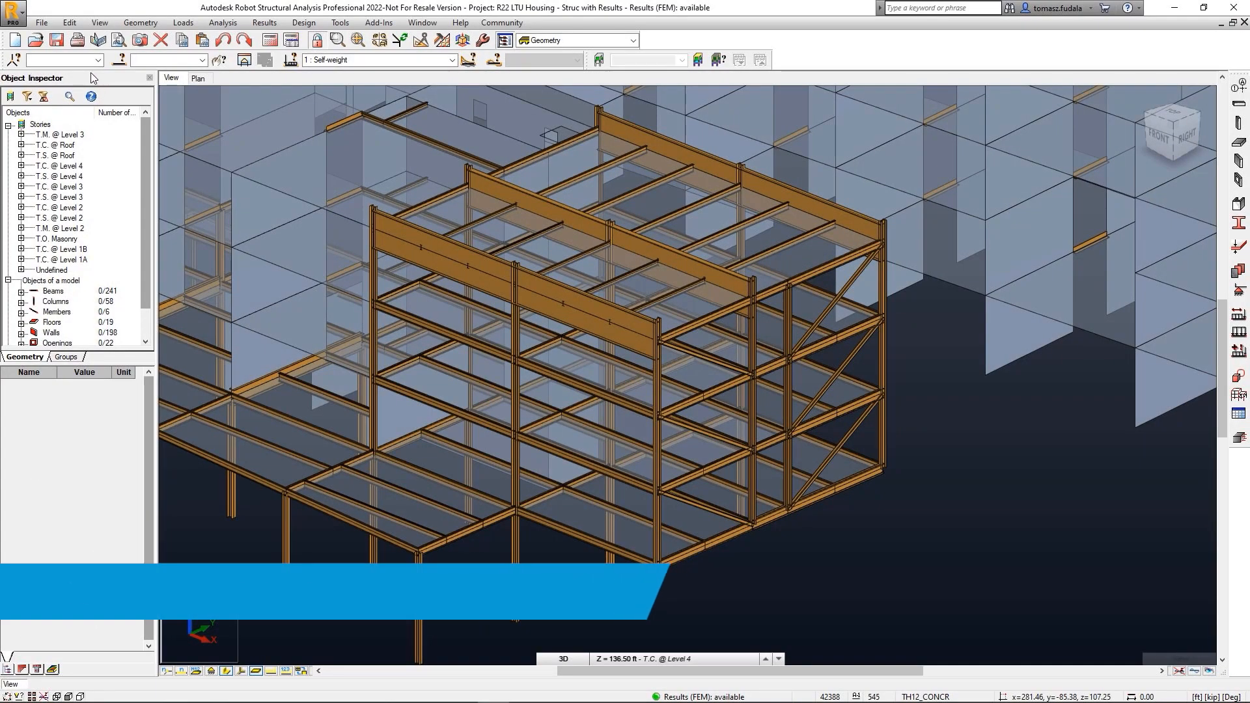
pyautogui.click(340, 22)
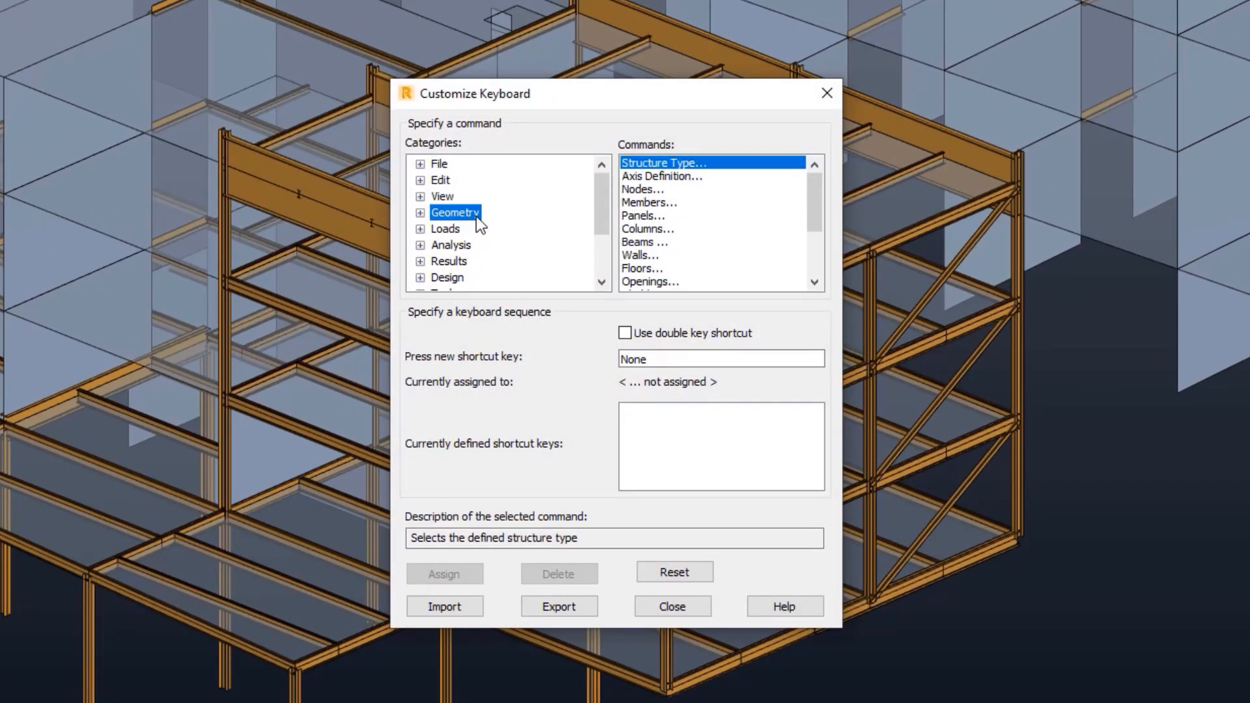
pyautogui.click(644, 241)
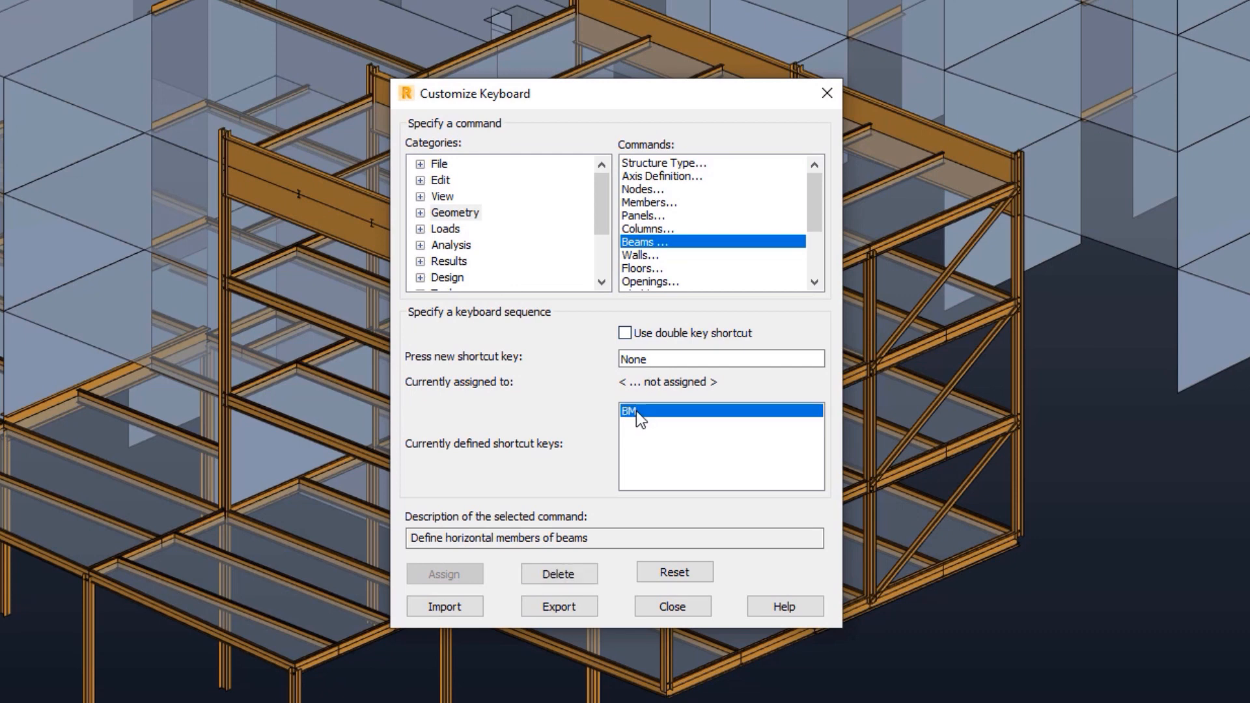
pyautogui.click(443, 197)
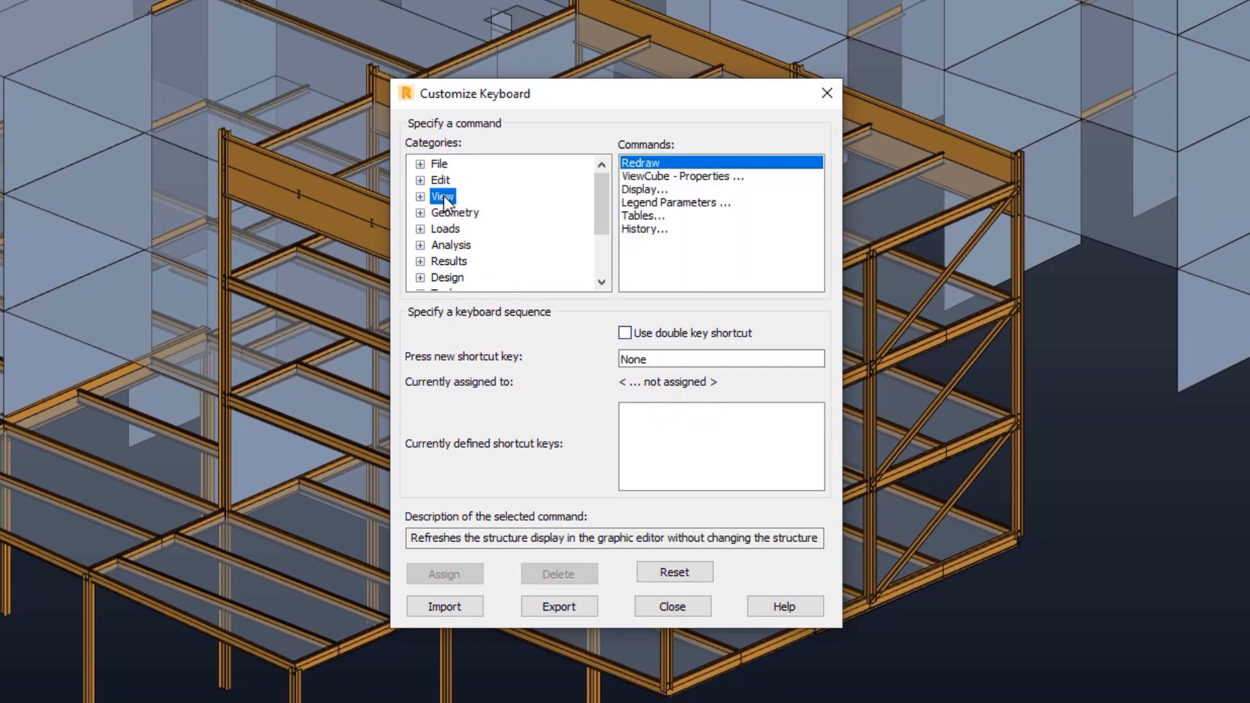
pyautogui.click(645, 189)
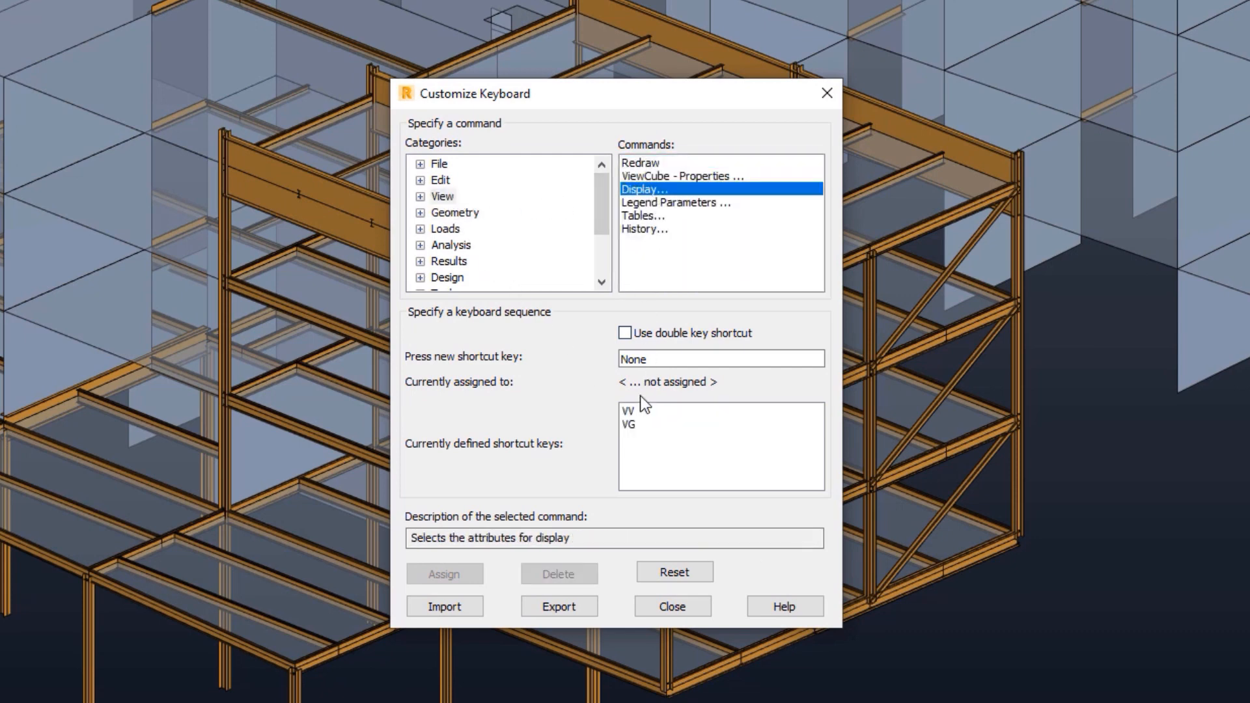
pyautogui.click(630, 424)
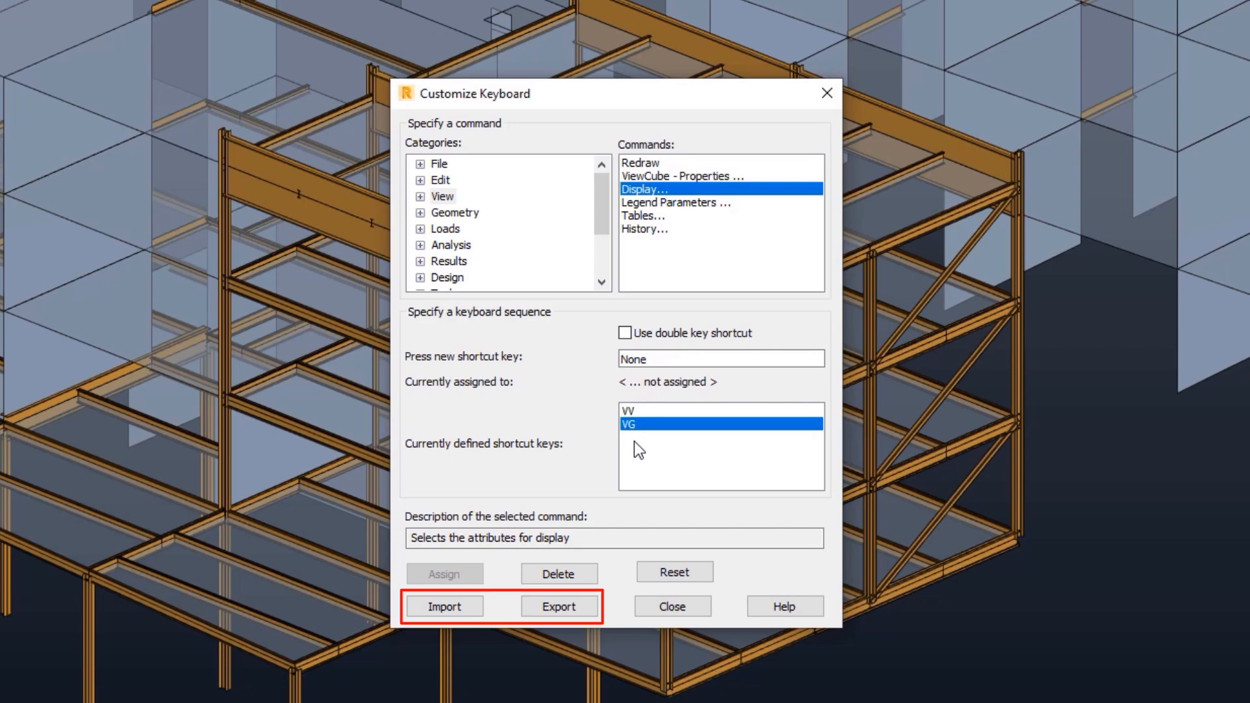
pyautogui.click(671, 606)
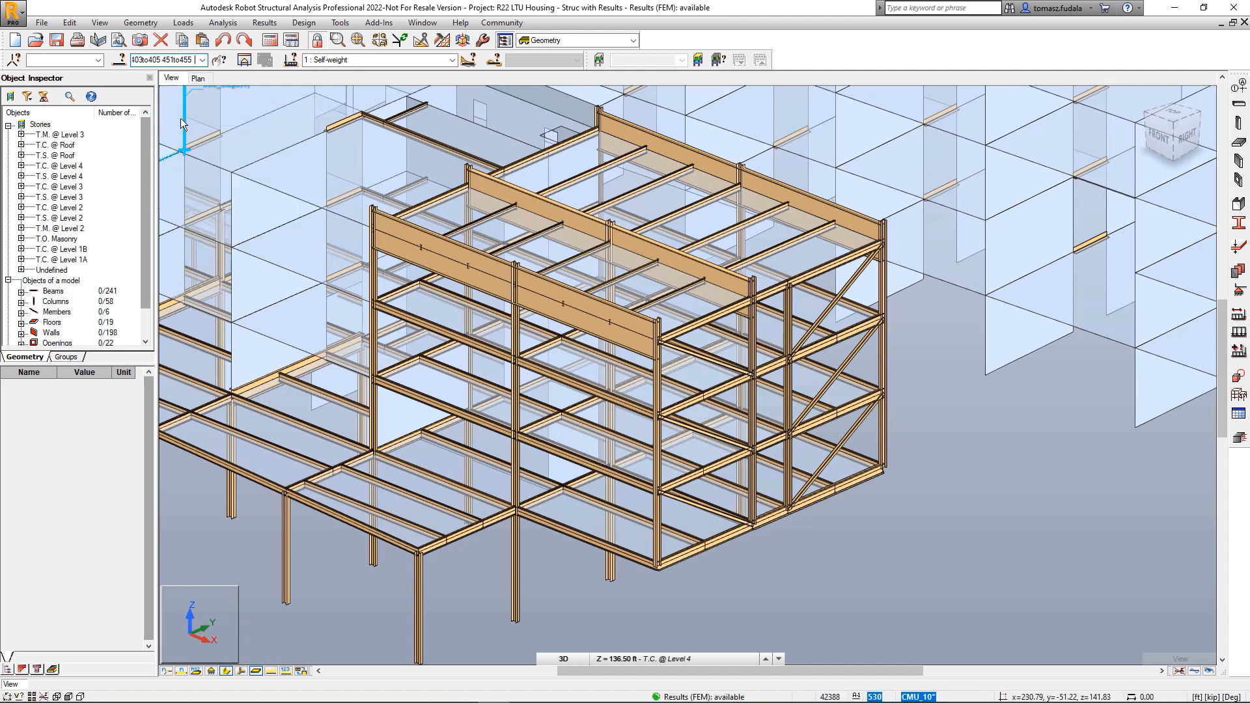
# Step: Apply Display for selection (VS) so only the selected steel frame keeps full display attributes
pyautogui.click(98, 21)
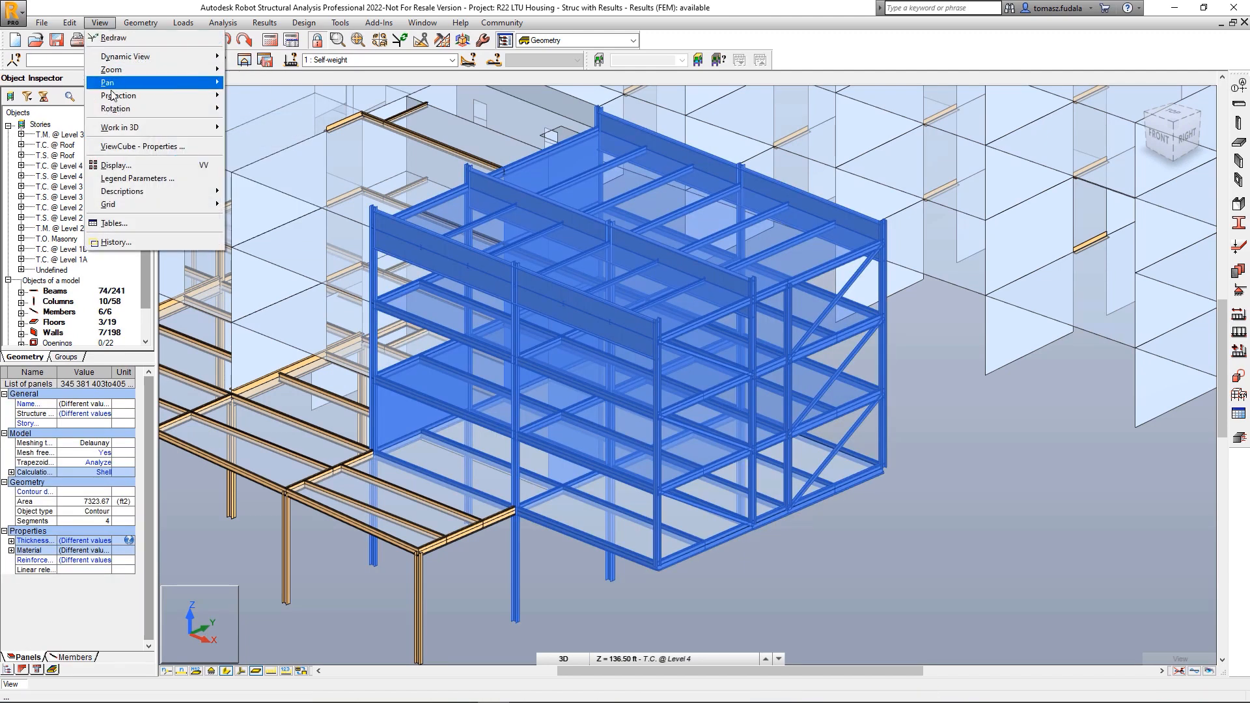
pyautogui.click(116, 165)
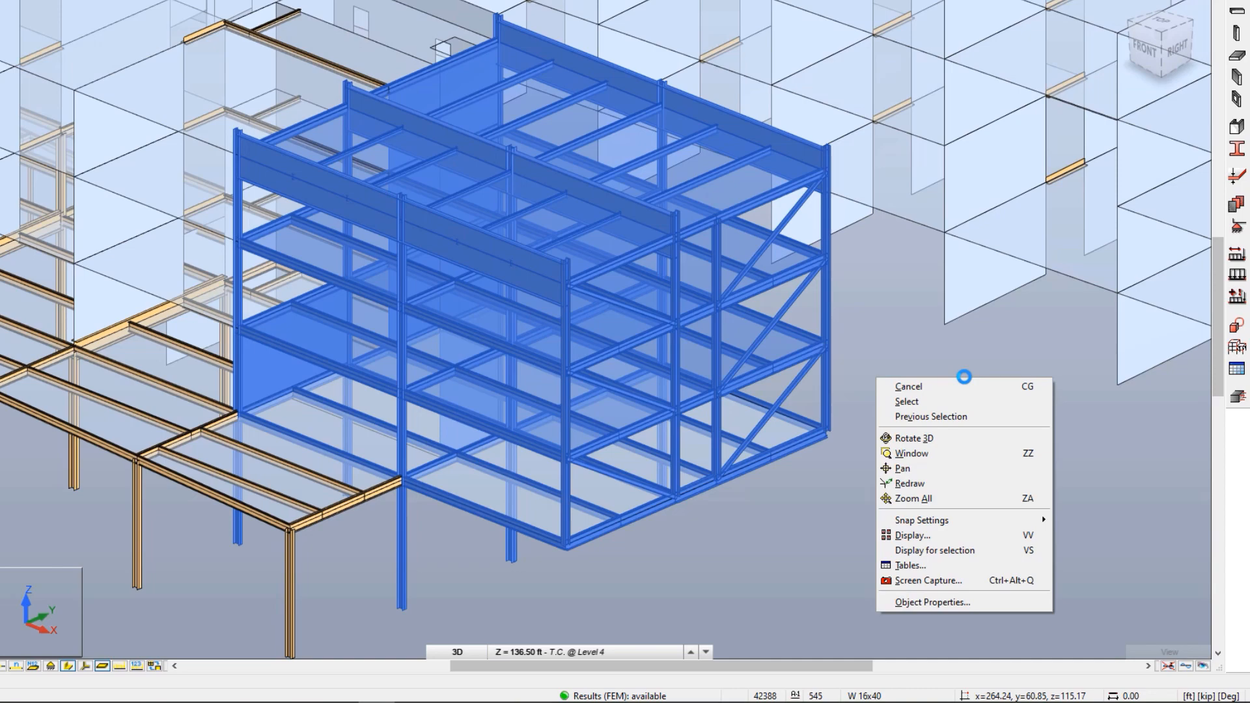
pyautogui.moveTo(935, 551)
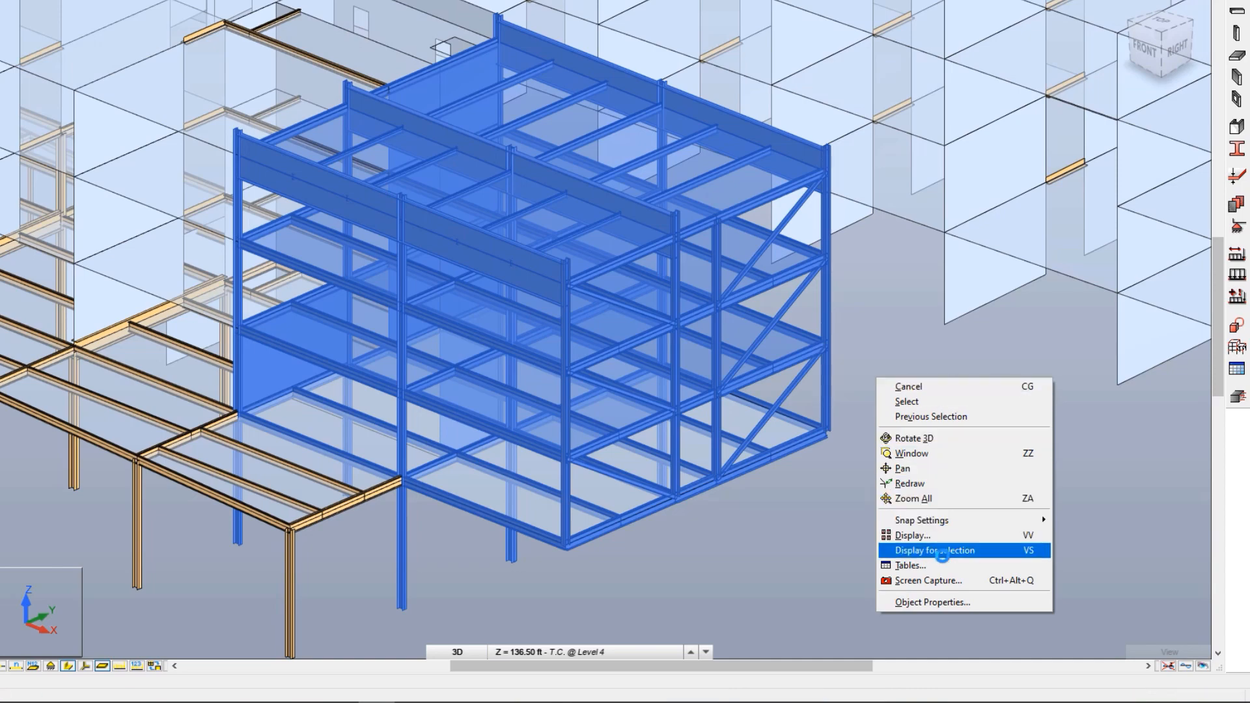
pyautogui.click(935, 550)
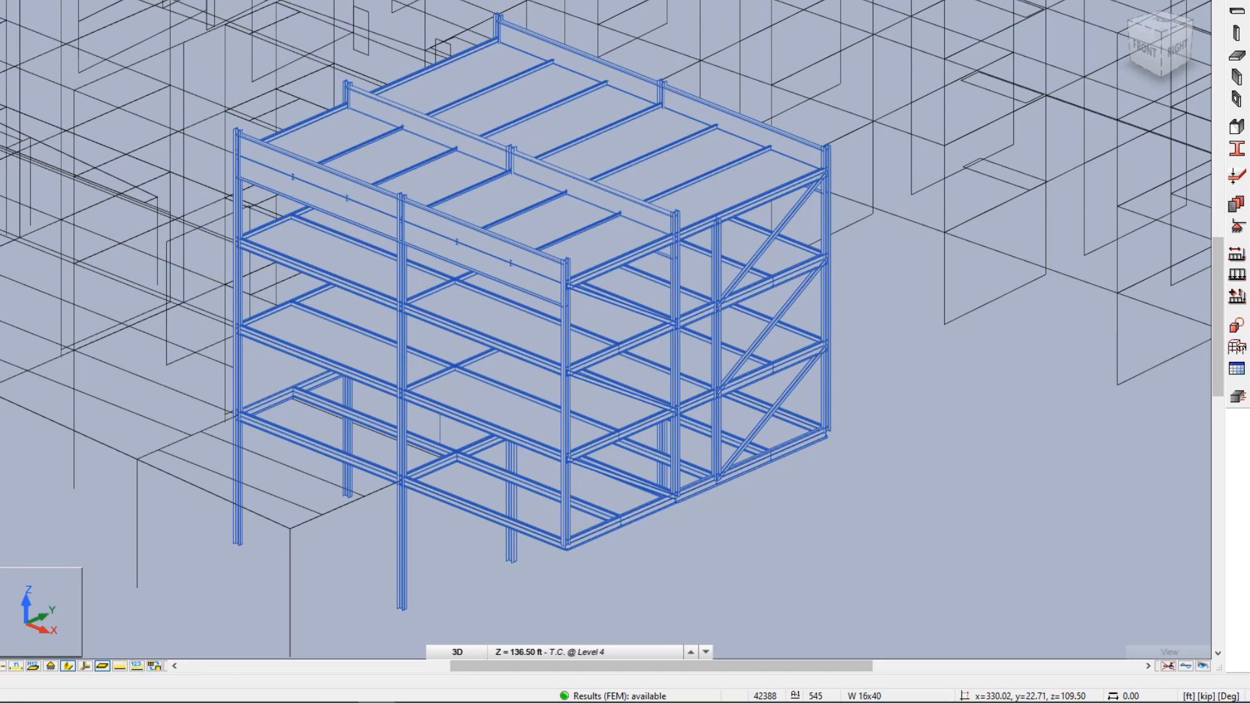
pyautogui.rightClick(957, 377)
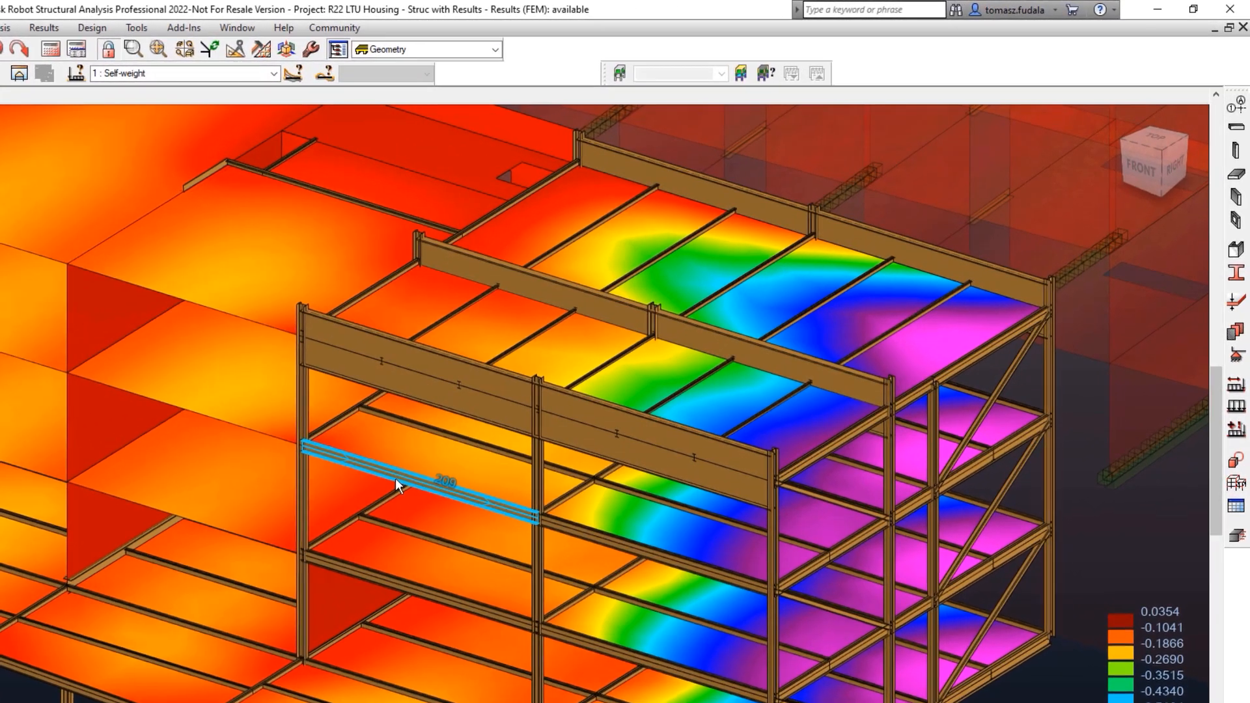
# Step: Plot the My bending moment diagram for member 209 under self-weight and close its properties
pyautogui.doubleClick(398, 485)
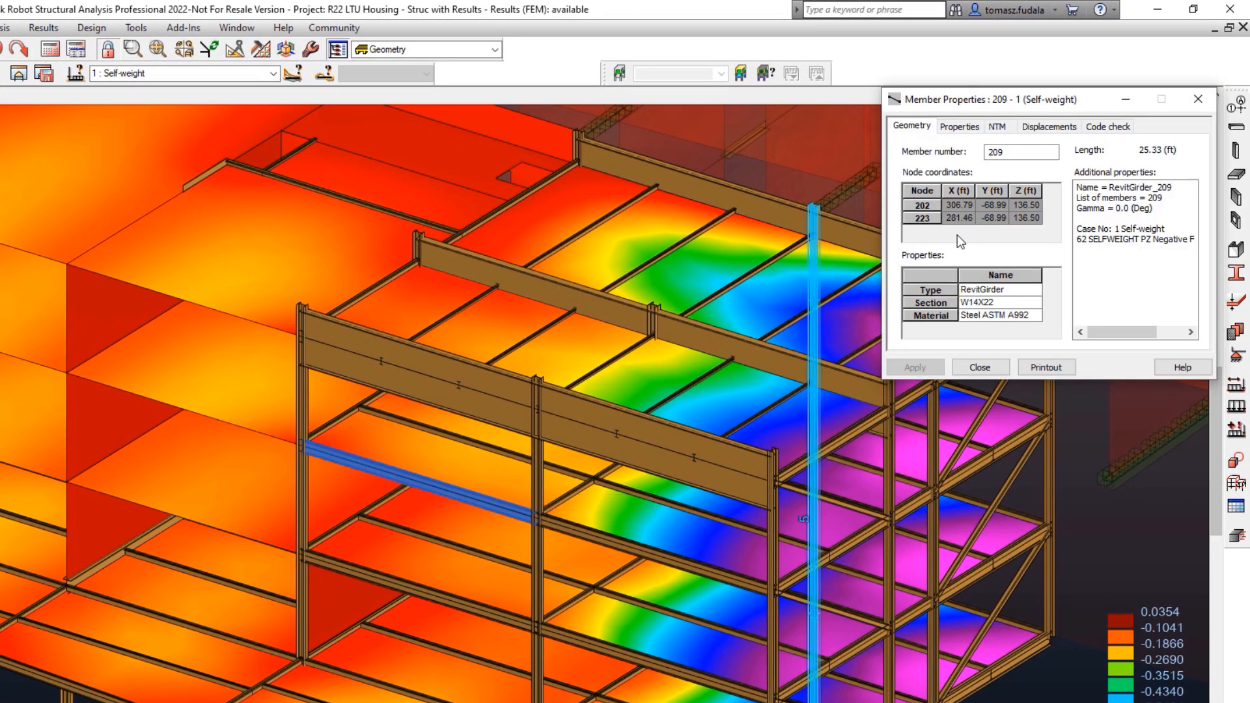
pyautogui.click(998, 125)
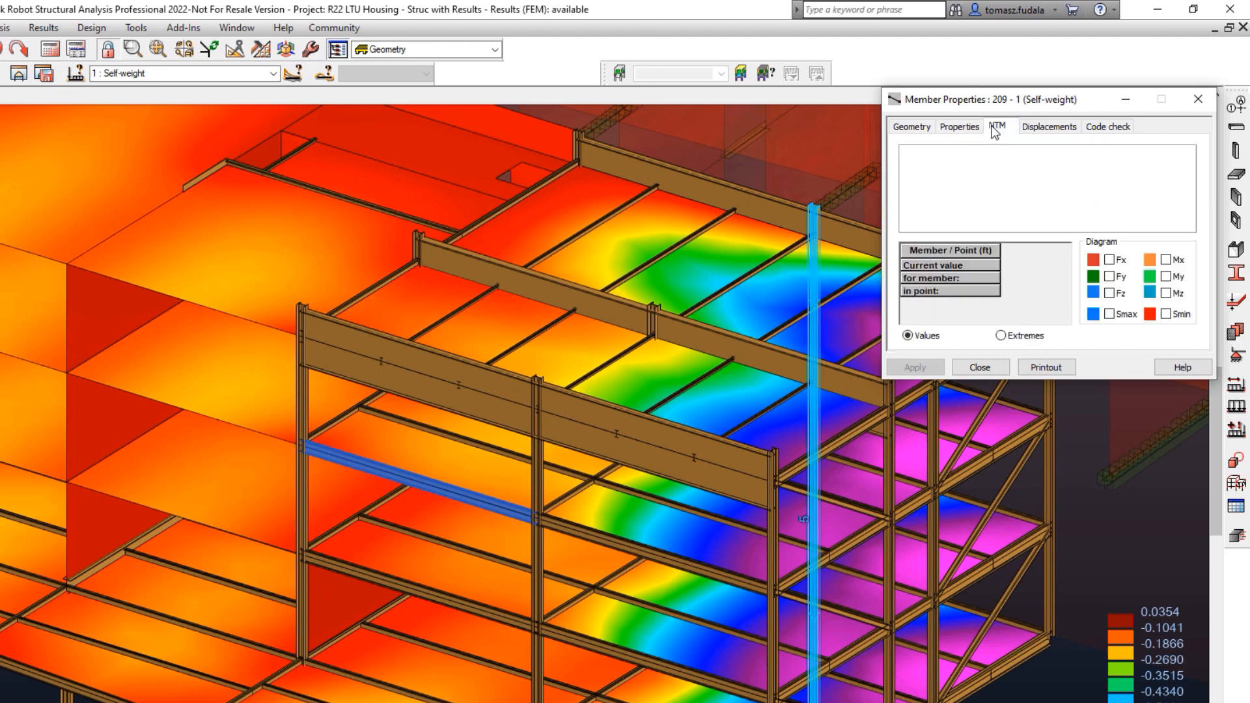
pyautogui.click(1166, 277)
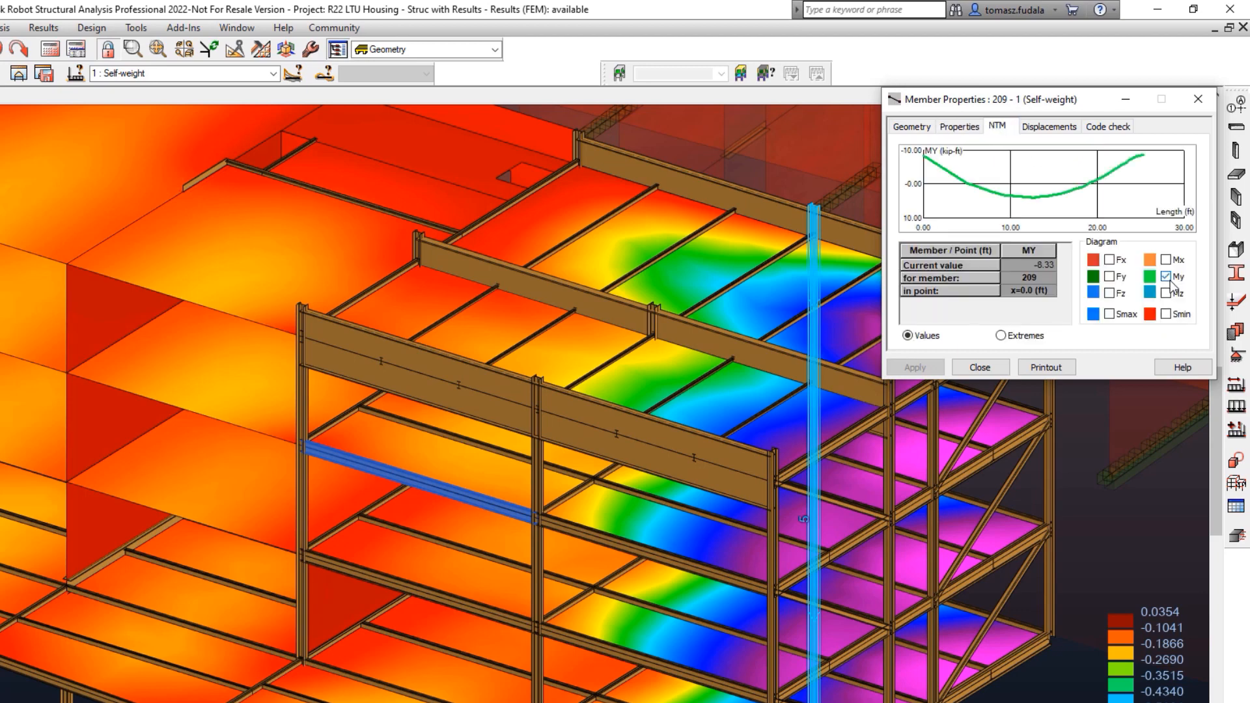
pyautogui.click(980, 366)
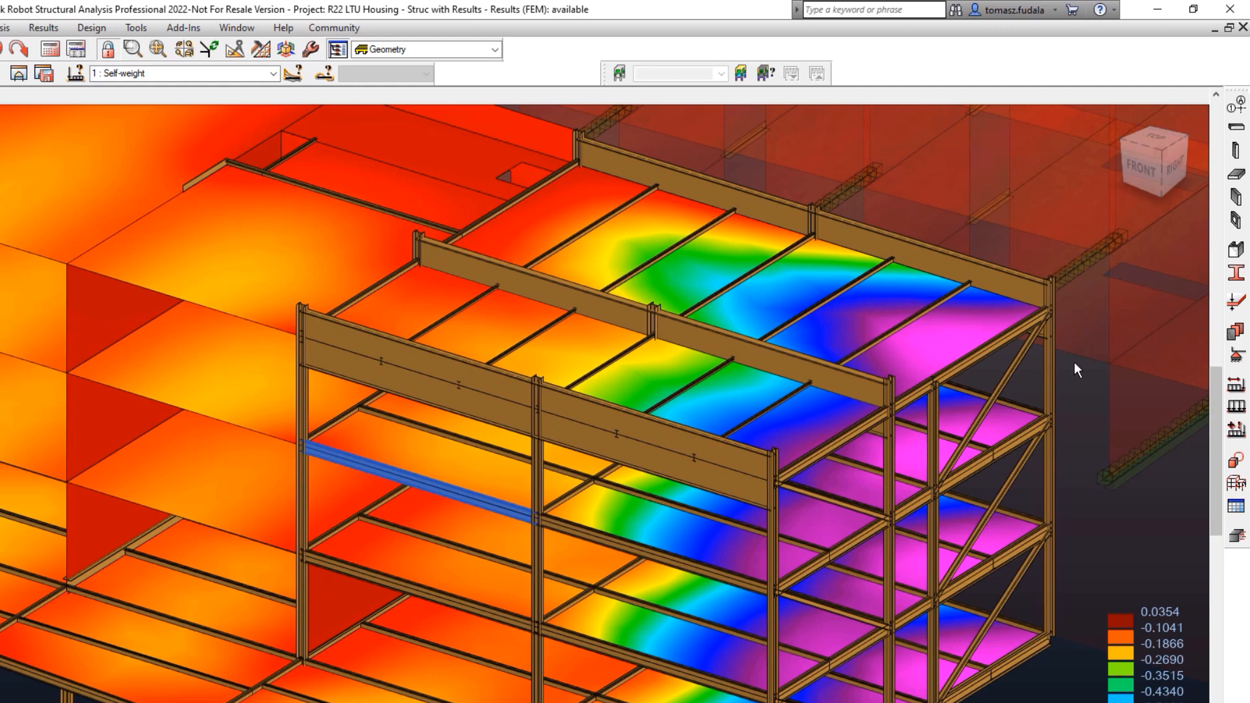
pyautogui.click(452, 60)
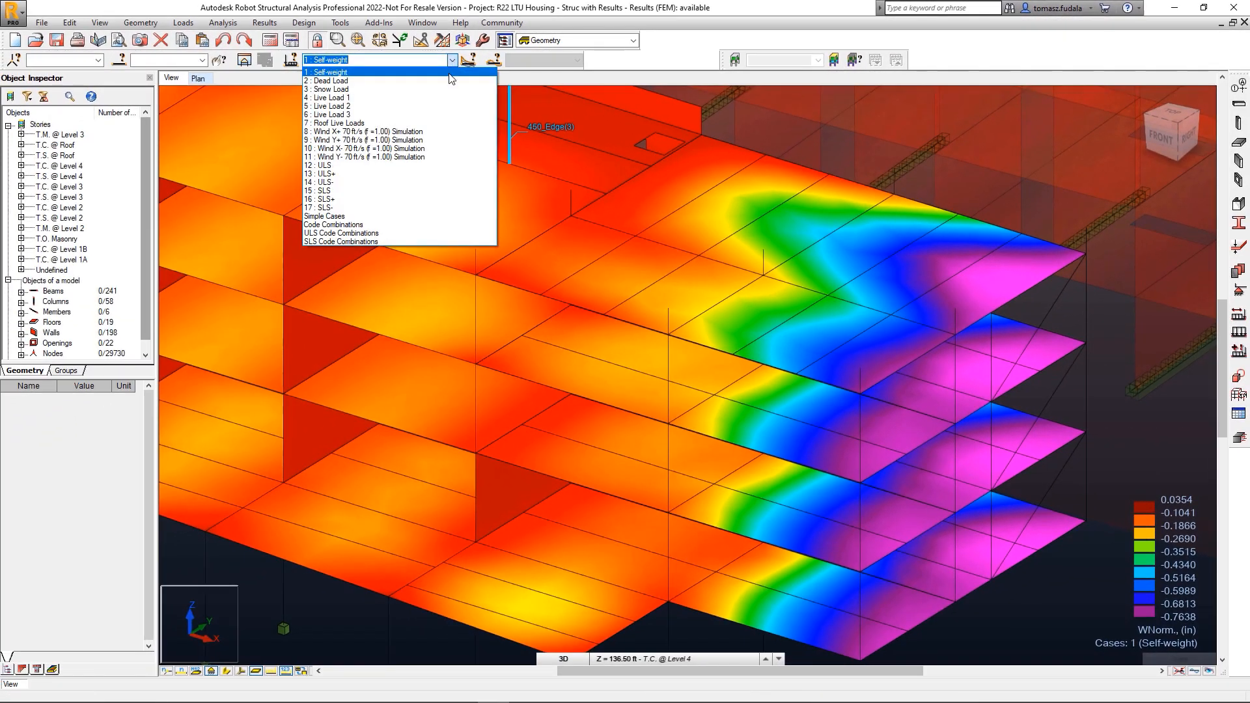
# Step: Switch to case 3: Snow Load and review its uniform planar load settings on the slabs
pyautogui.click(328, 89)
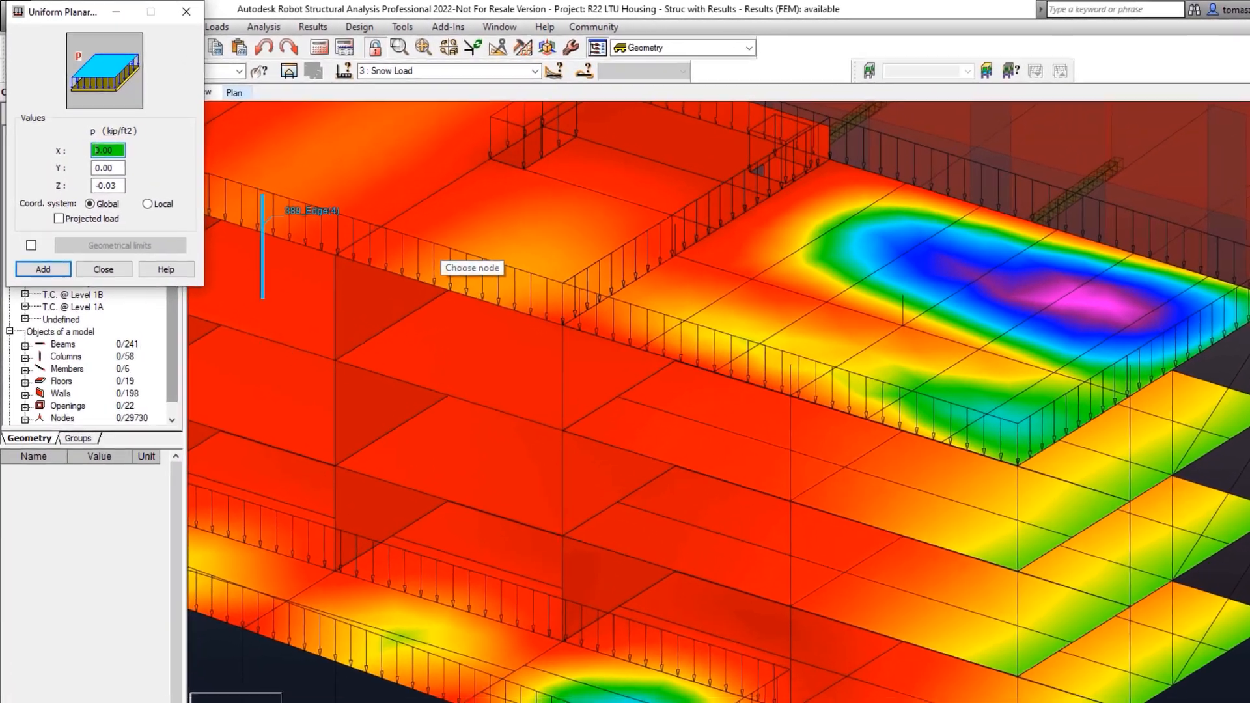
pyautogui.click(104, 269)
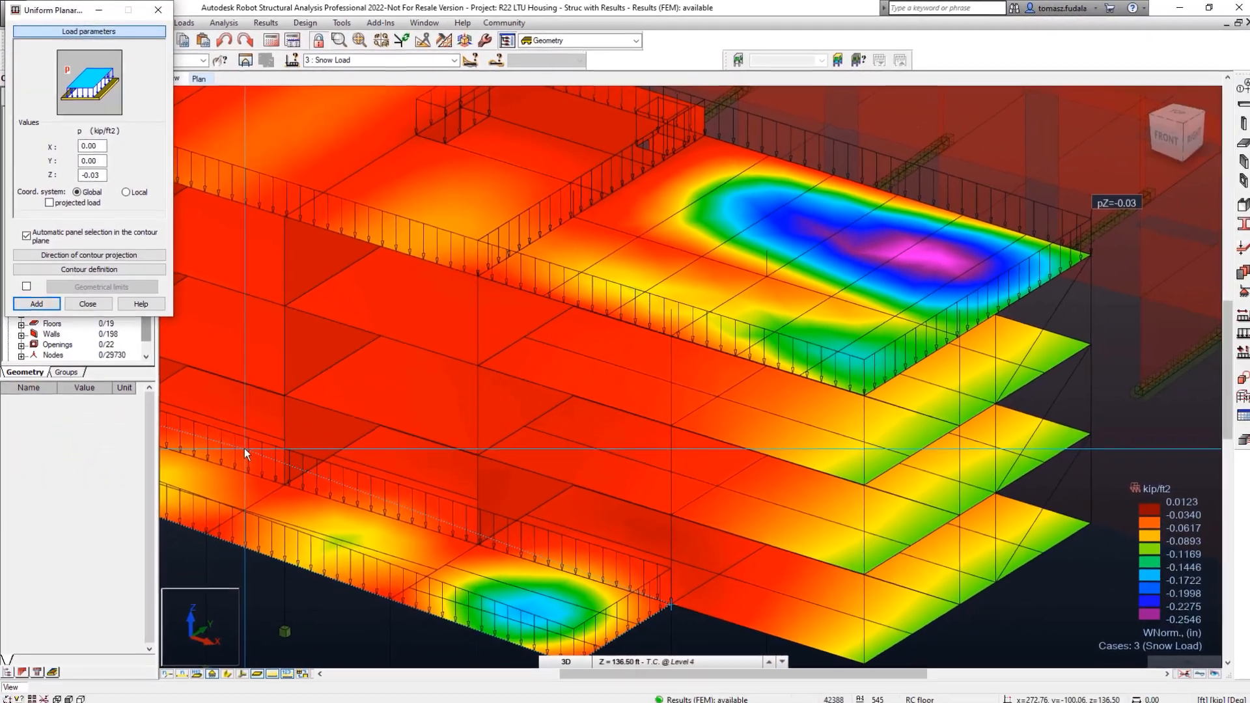
pyautogui.click(86, 304)
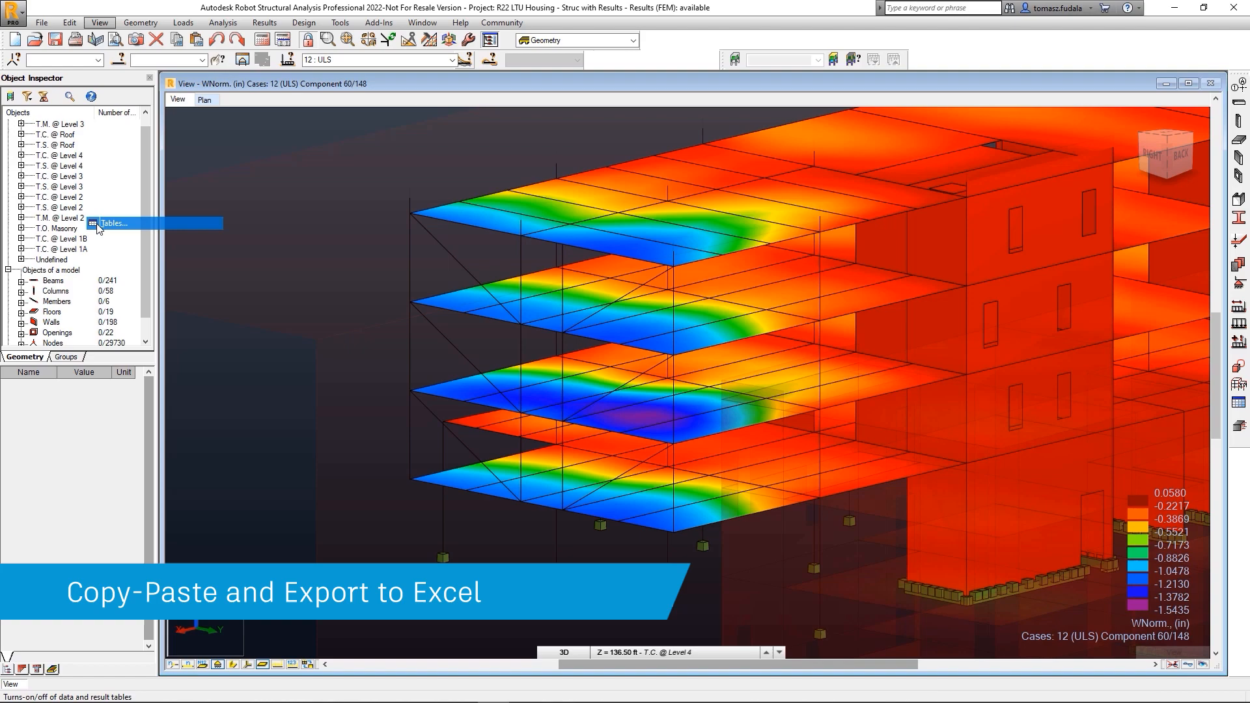
# Step: Show the Envelope of the member Forces table for cases 1–17 and copy it
pyautogui.click(114, 223)
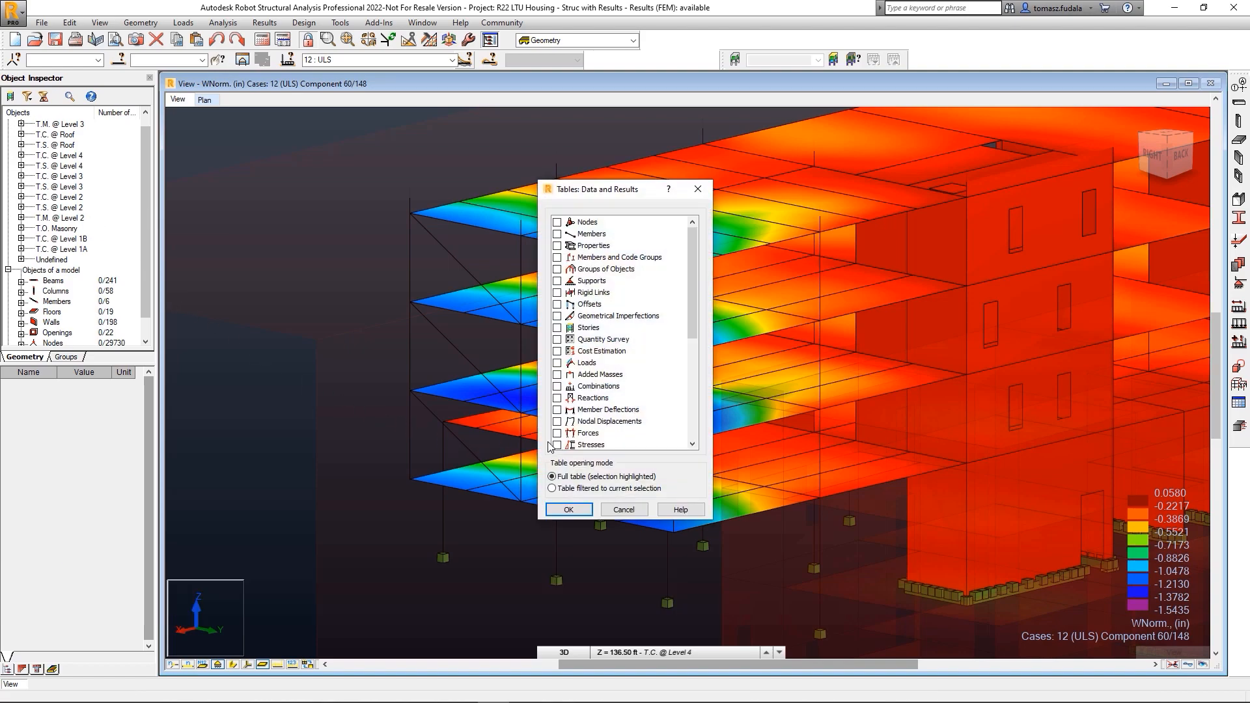
pyautogui.click(557, 433)
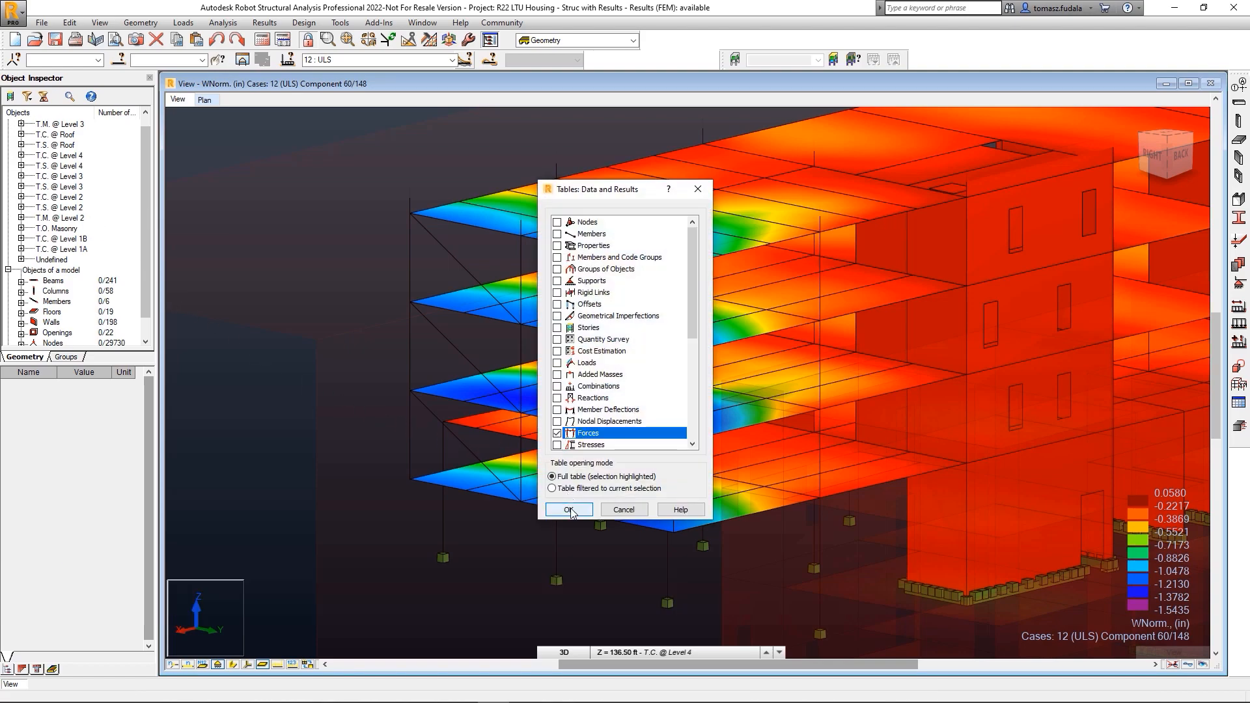
pyautogui.click(568, 509)
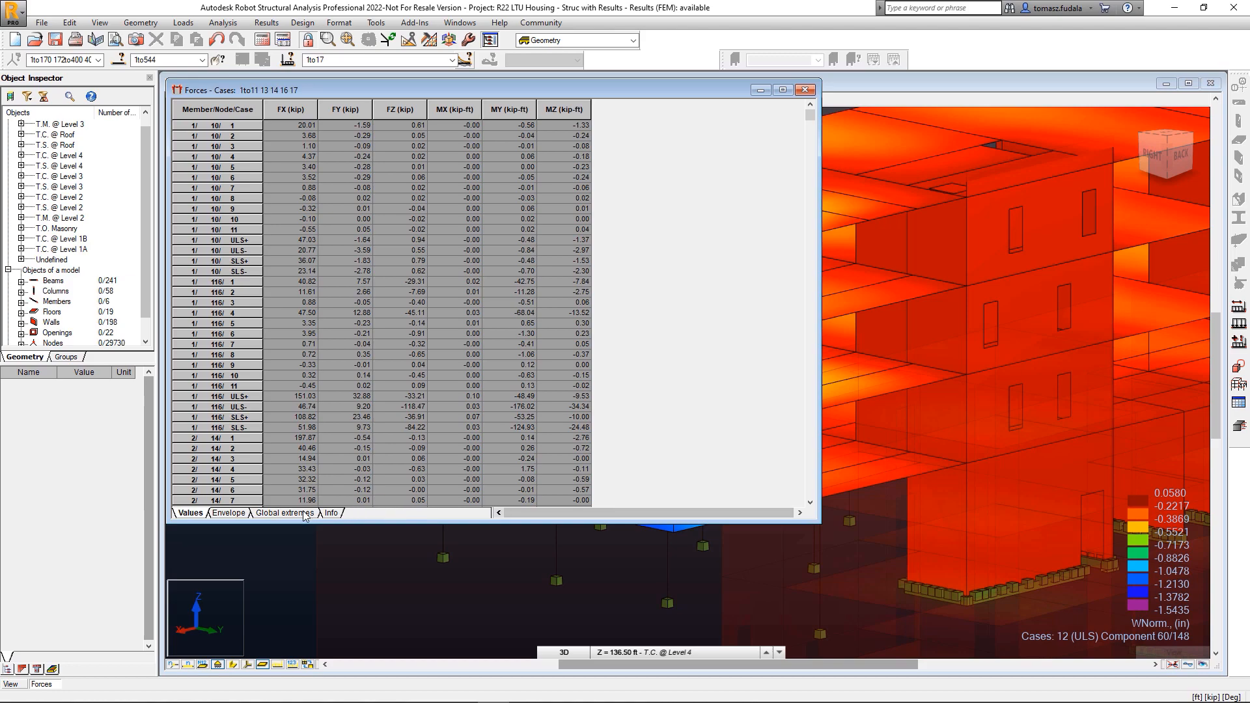
pyautogui.click(228, 513)
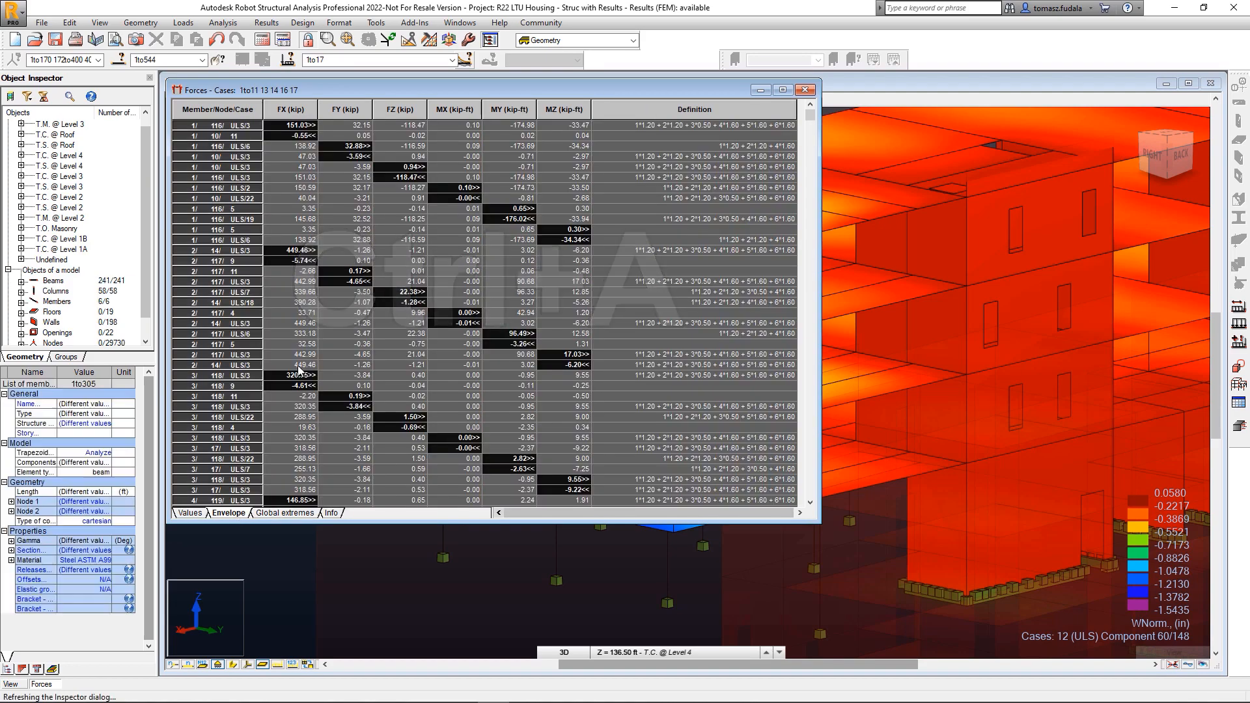
pyautogui.press('ctrl+c')
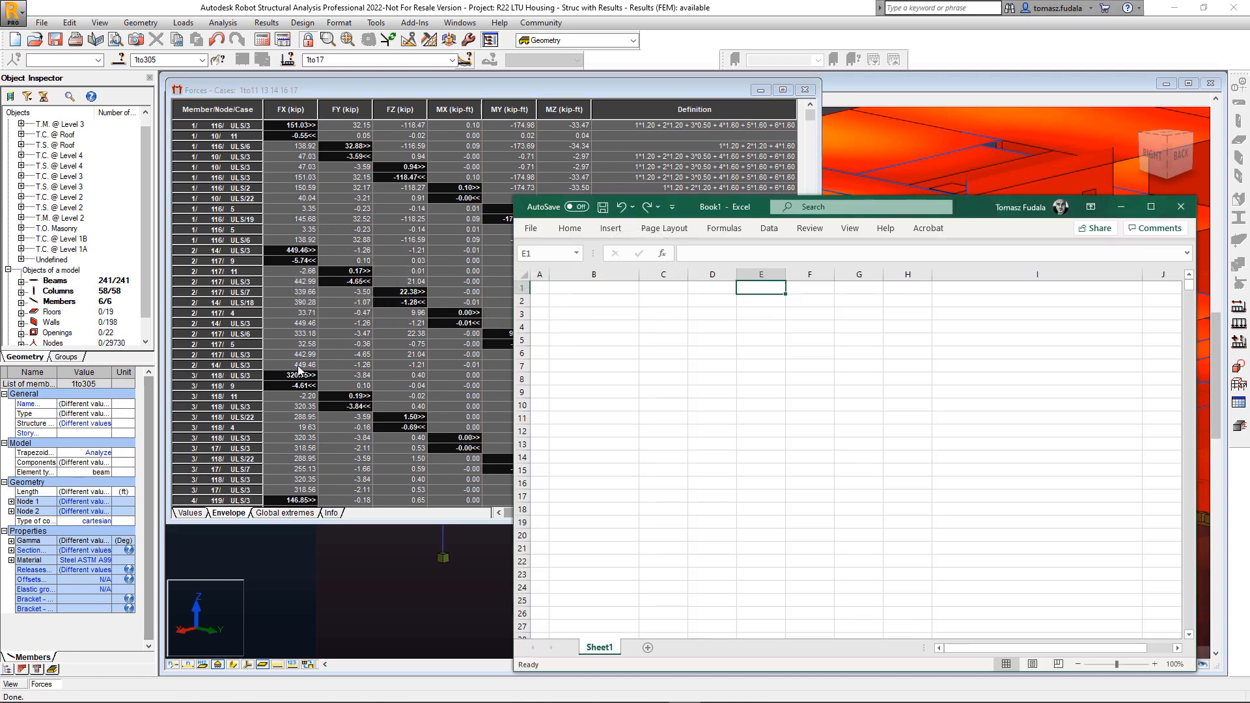
# Step: Paste the member forces envelope into Excel Book1 starting at cell B2
pyautogui.press('ctrl+v')
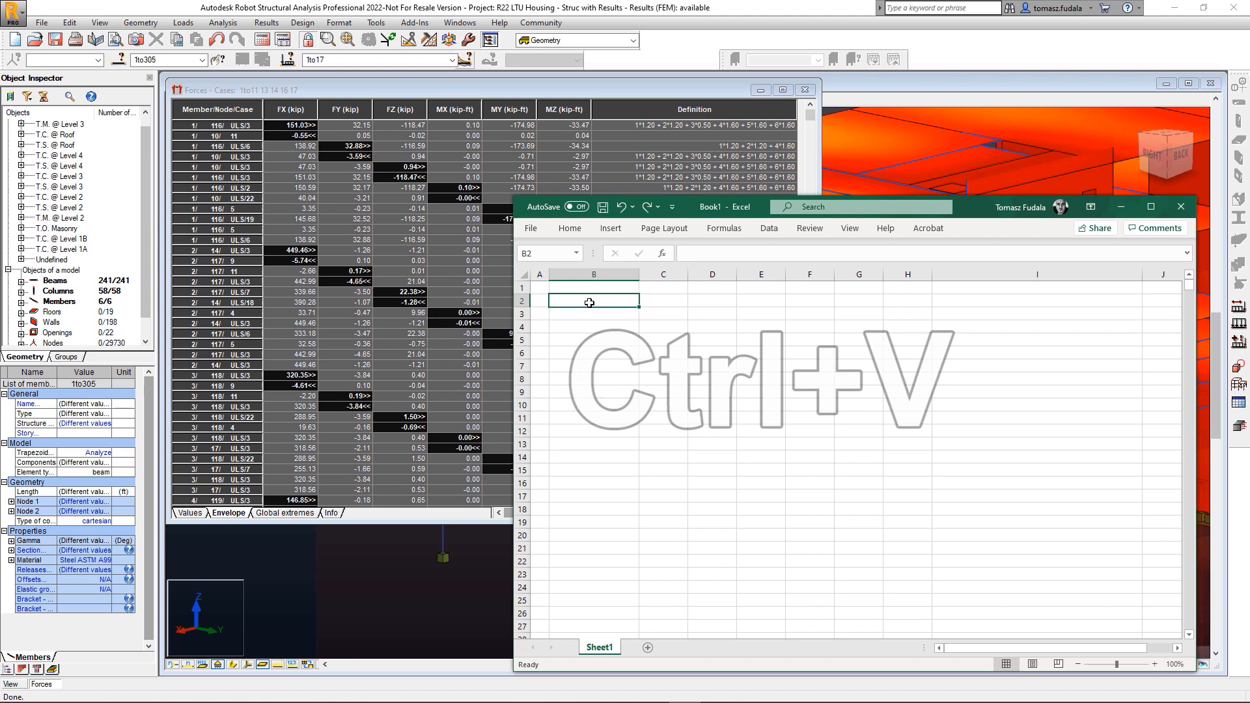
pyautogui.press('ctrl+v')
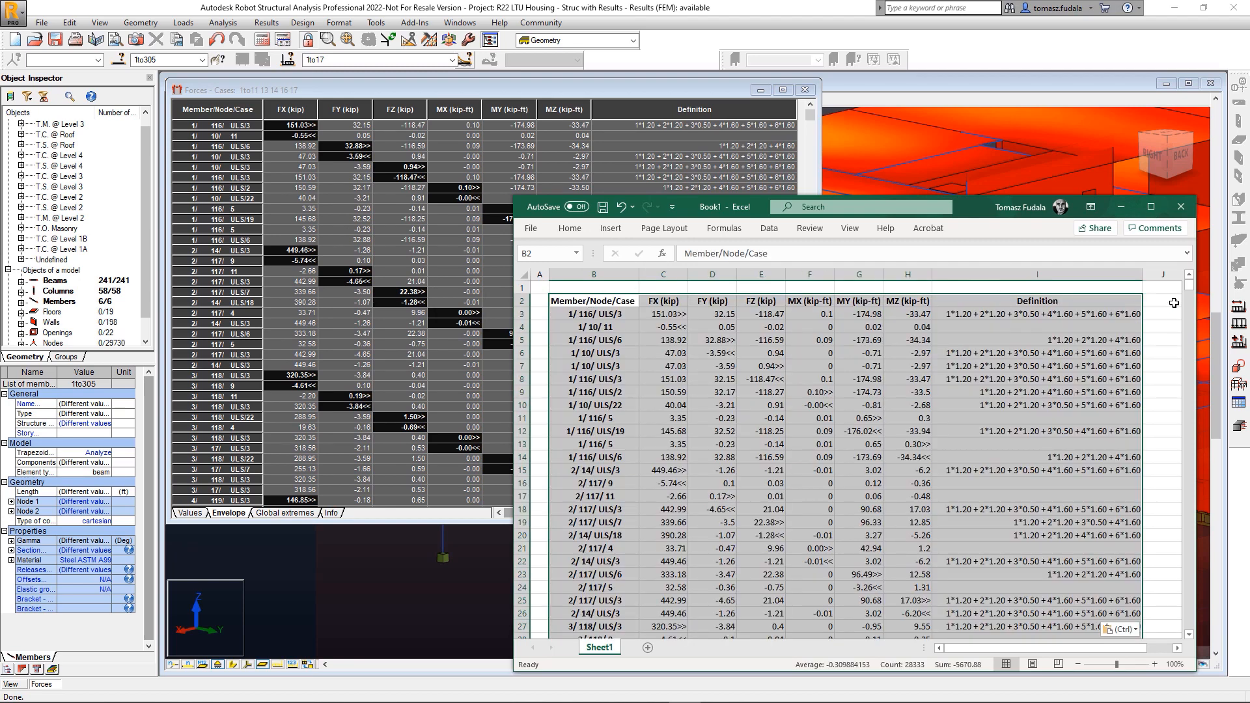
pyautogui.click(1162, 301)
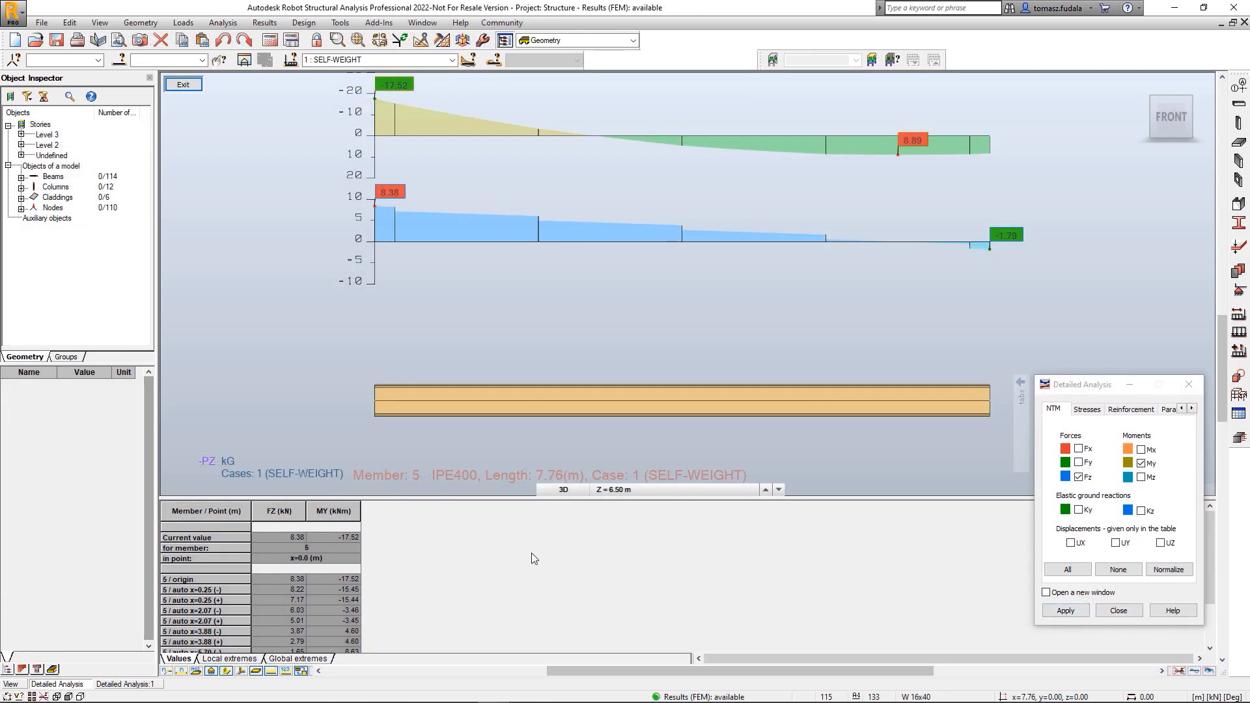
# Step: Export member 5's Detailed Analysis table via Convert to EXCEL (CSV) format
pyautogui.rightClick(334, 537)
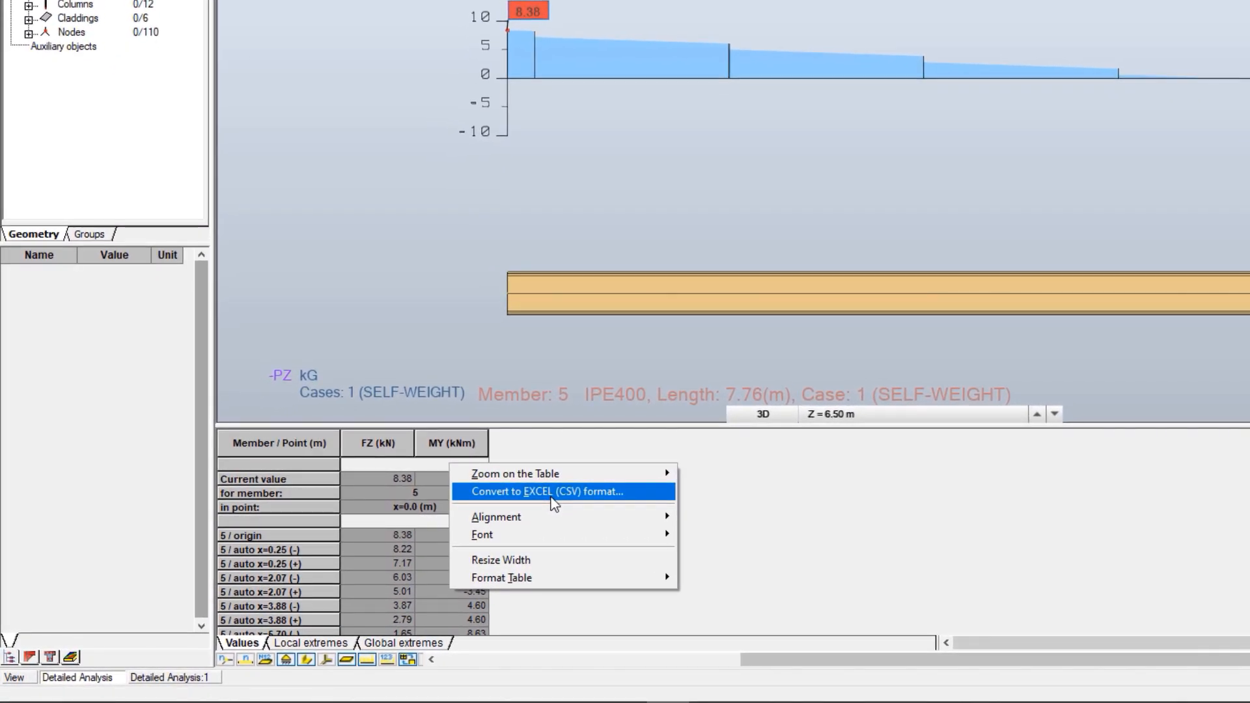
pyautogui.click(546, 491)
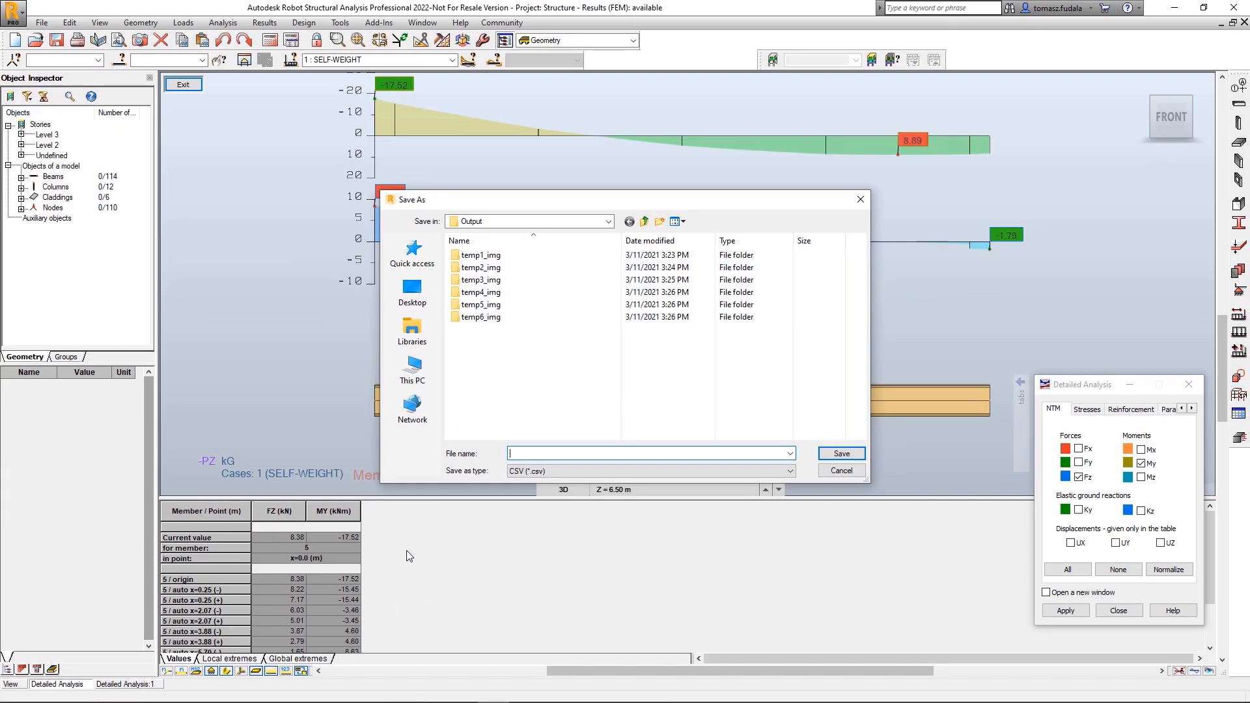